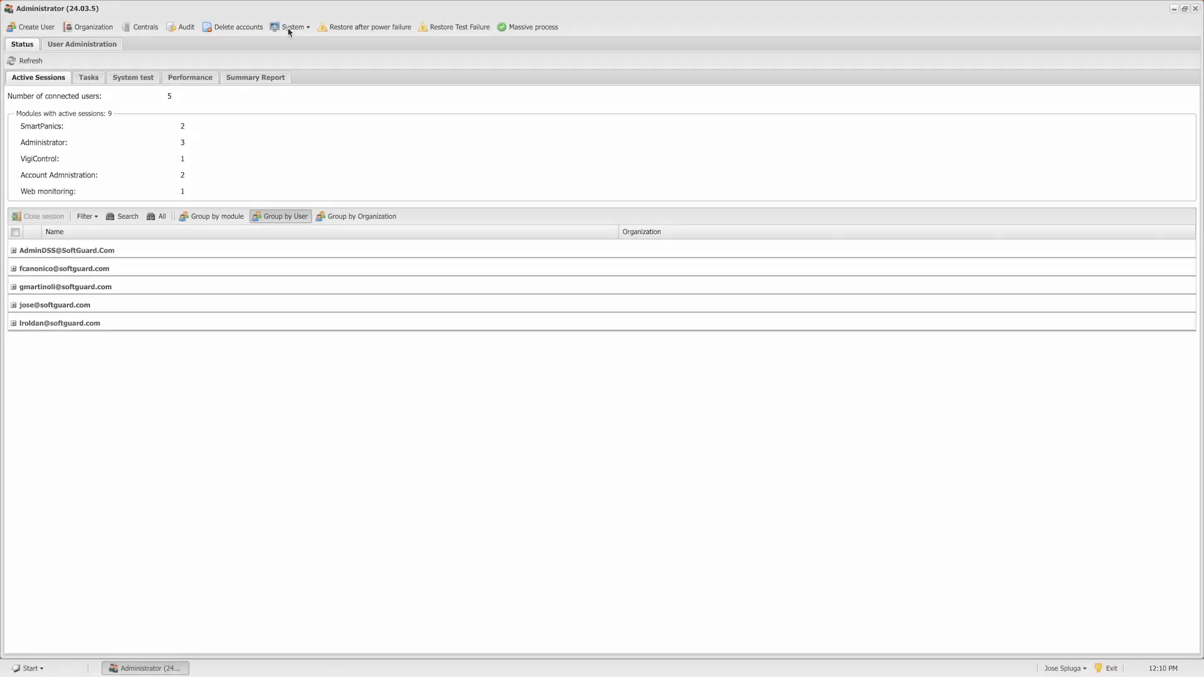
- Open Configuration from the System menu in SoftGuard Administrator
left_click(291, 27)
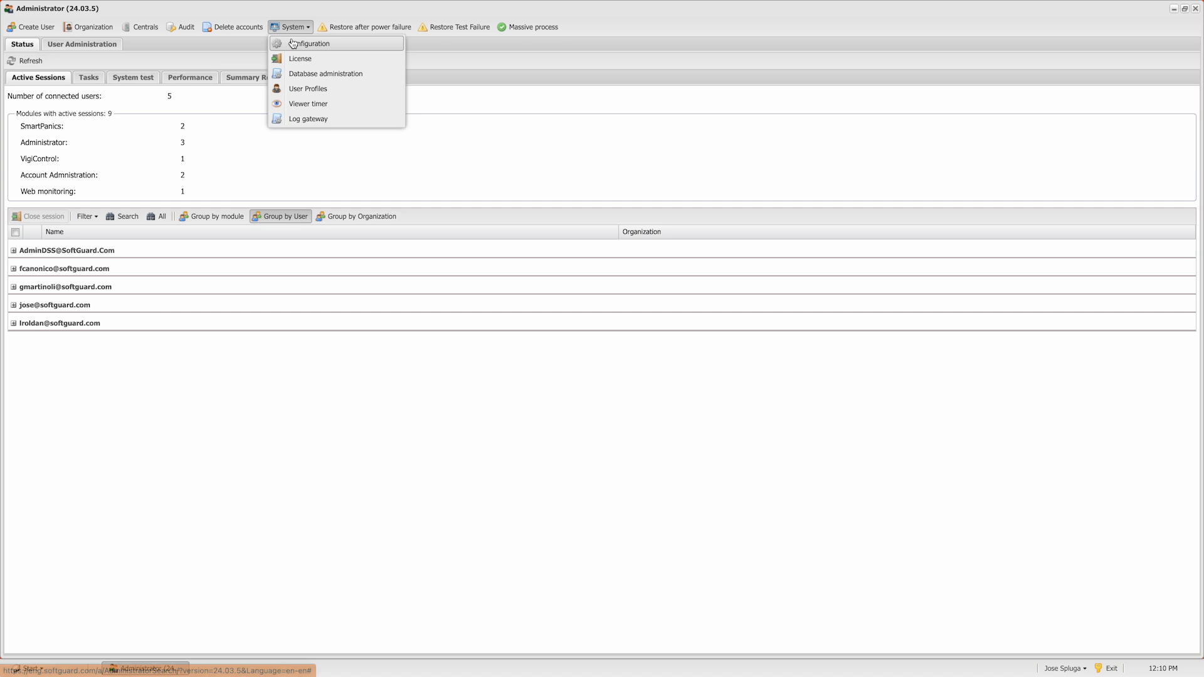
left_click(308, 43)
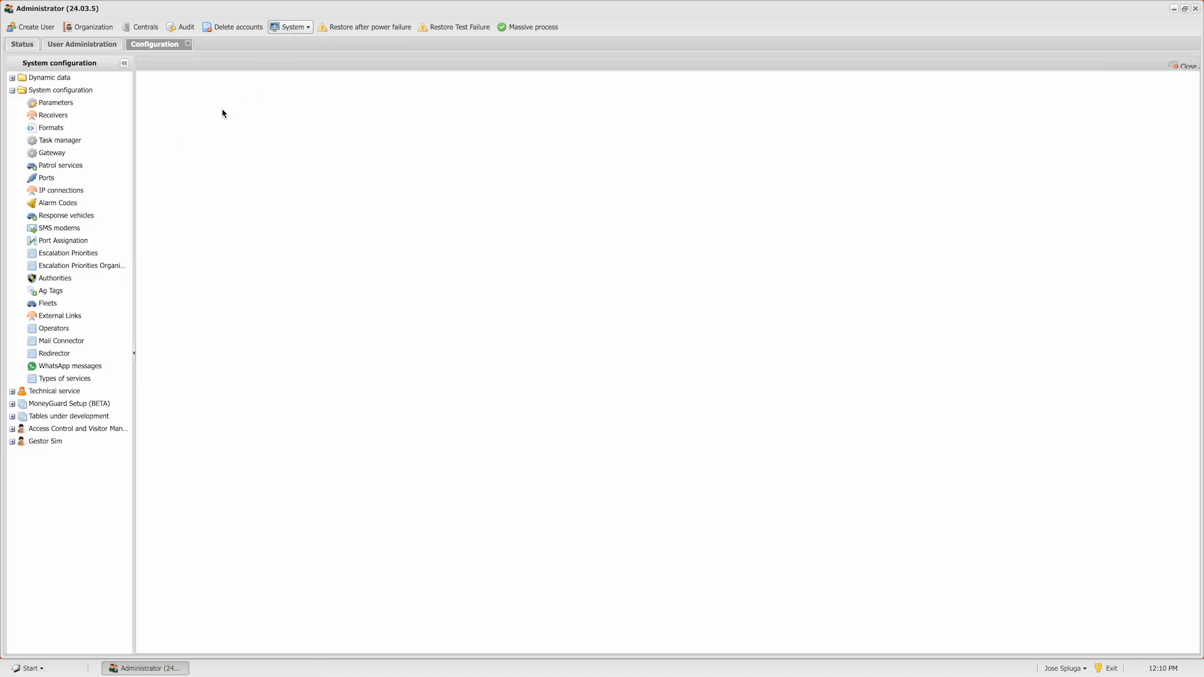
- Select IP connections in the configuration tree to show the IPRS Services entry
left_click(61, 190)
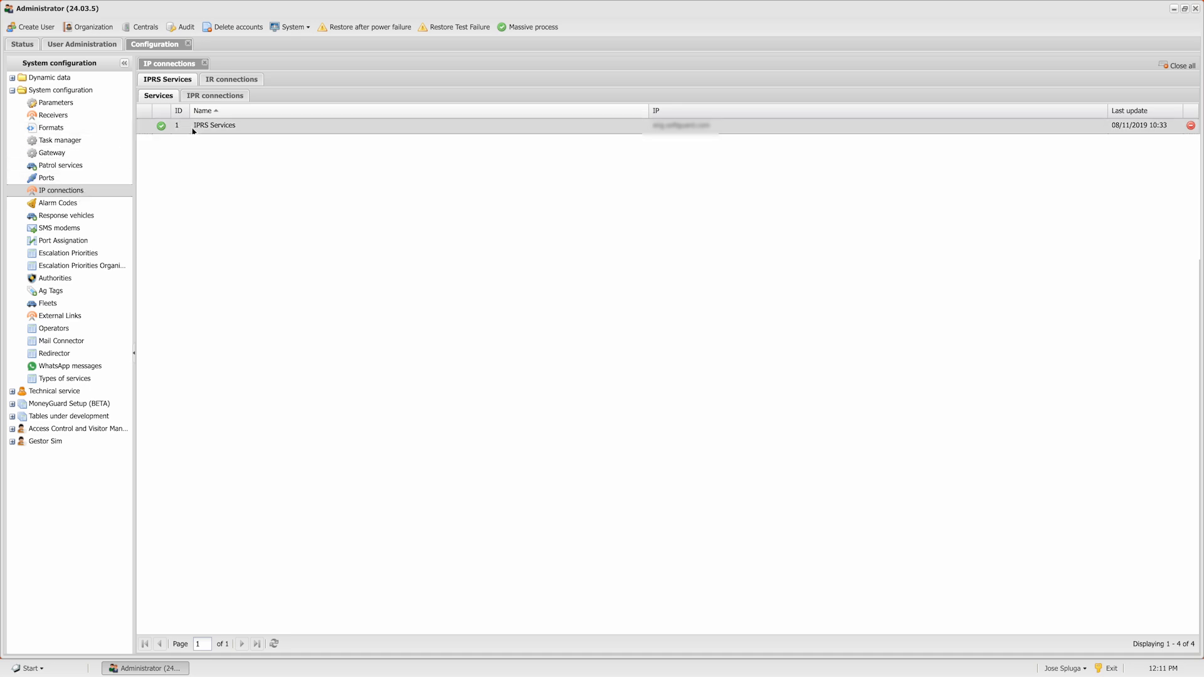
- Open the IPRS Services IPReader window listing its 13 connections
double_click(215, 125)
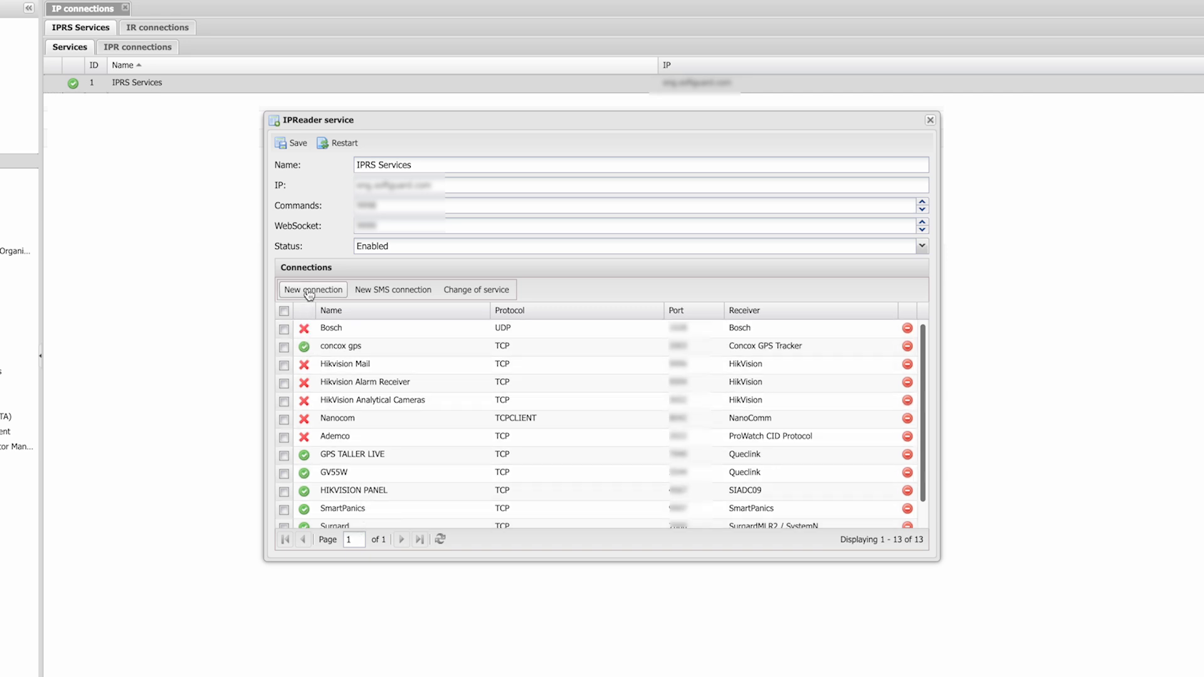
- Create a new connection named Surgard, trying ports 9047 and 9078
left_click(313, 290)
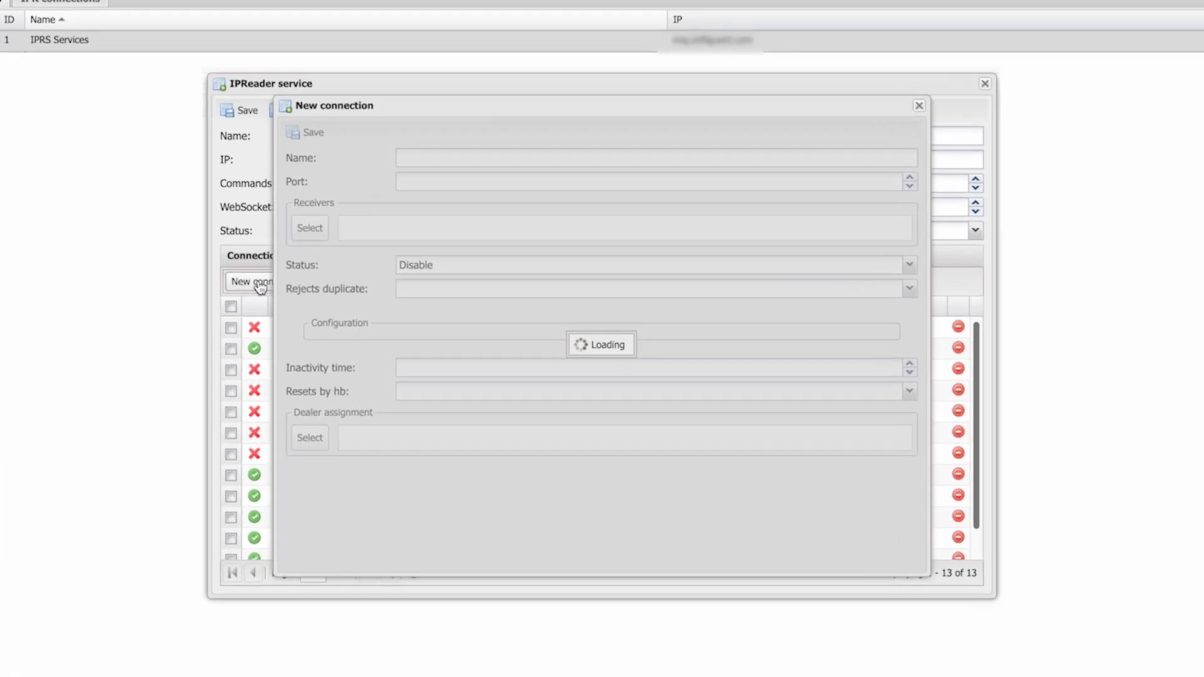
type("Surgard")
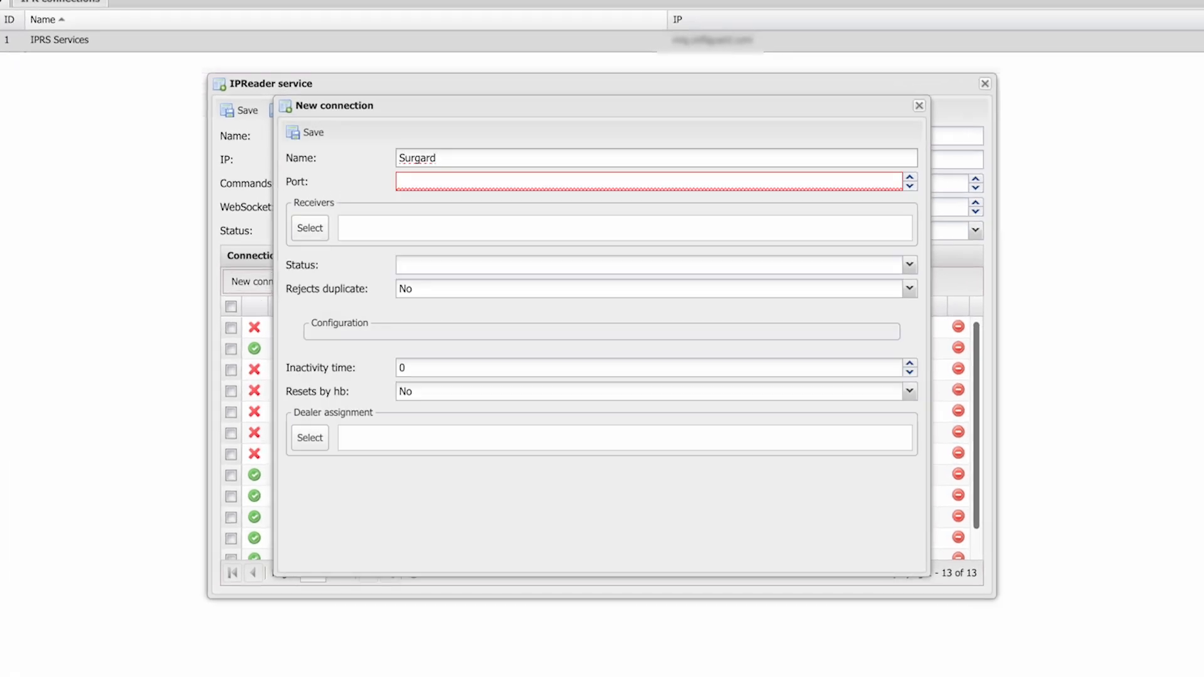
type("9047")
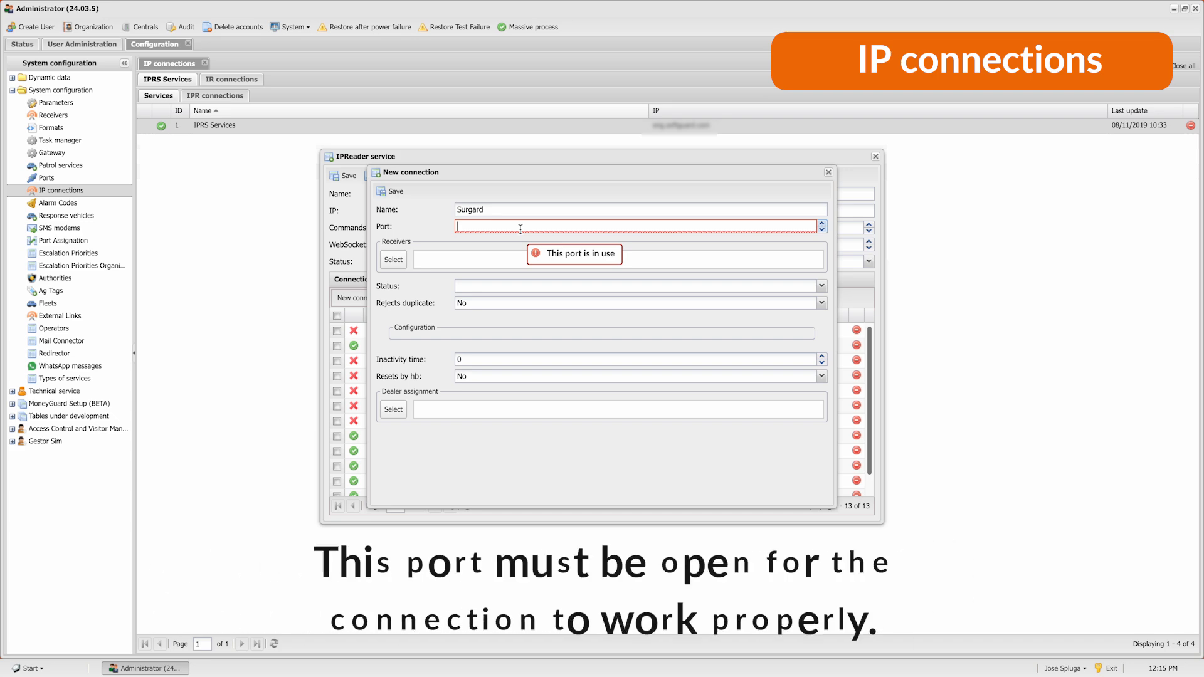
type("9078")
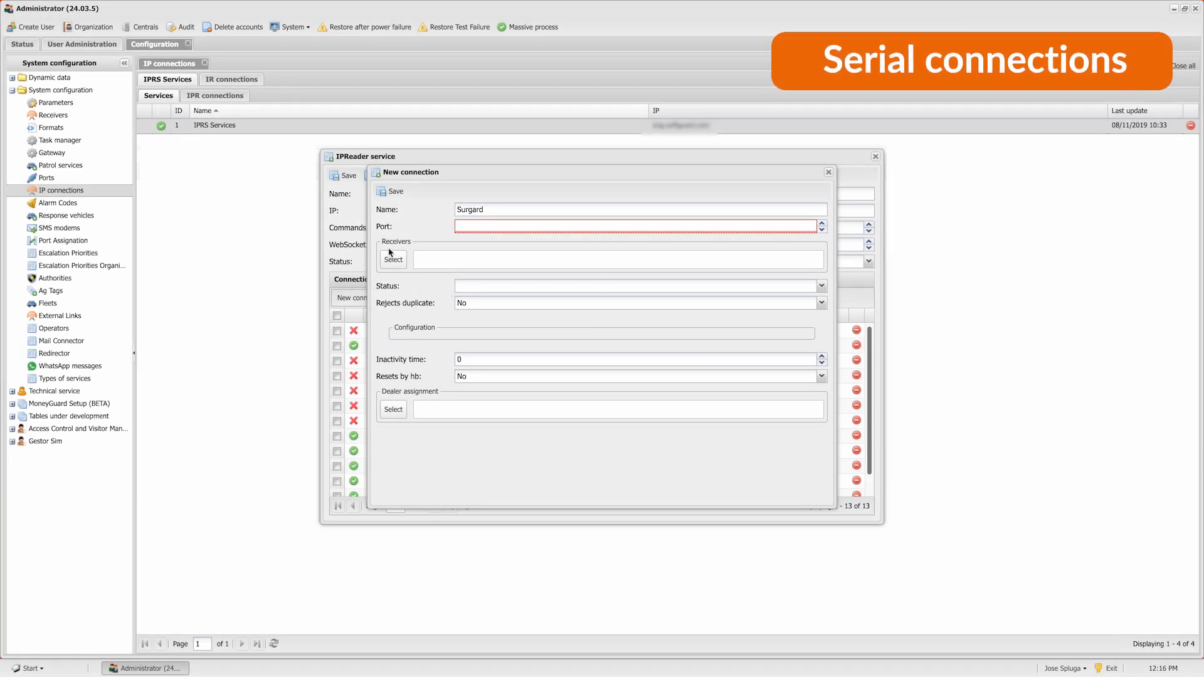
- Assign receiver Surgard - MLR2 and port 8085 to the Surgard connection
left_click(393, 259)
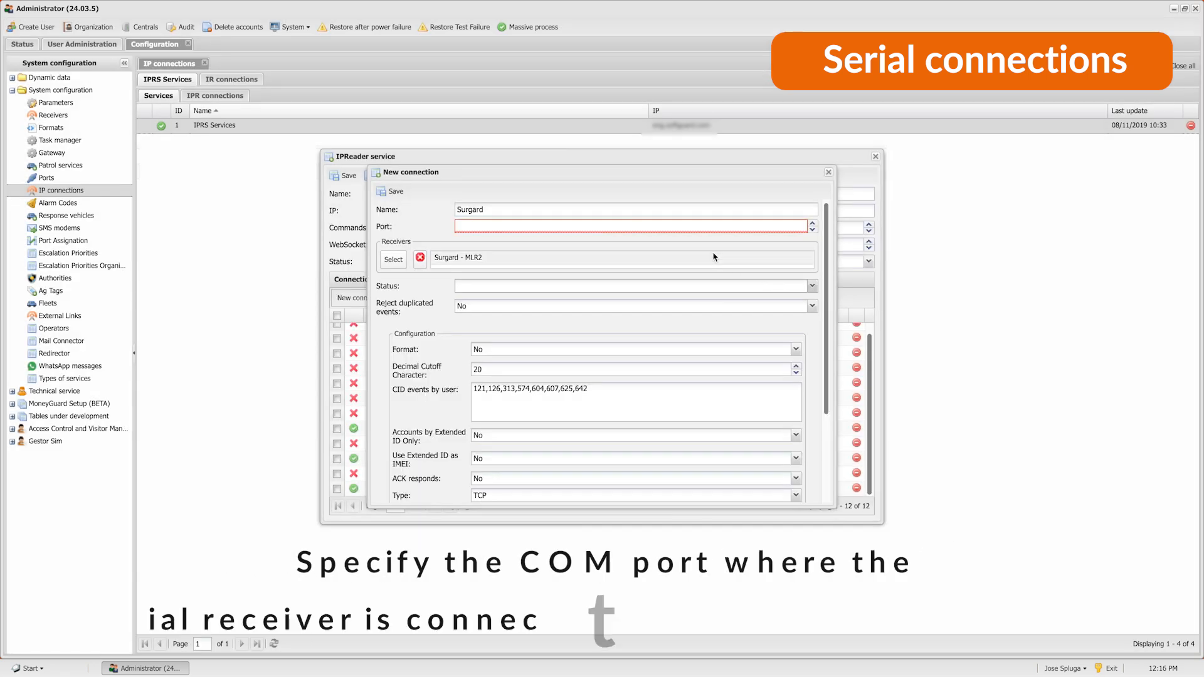
type("8085")
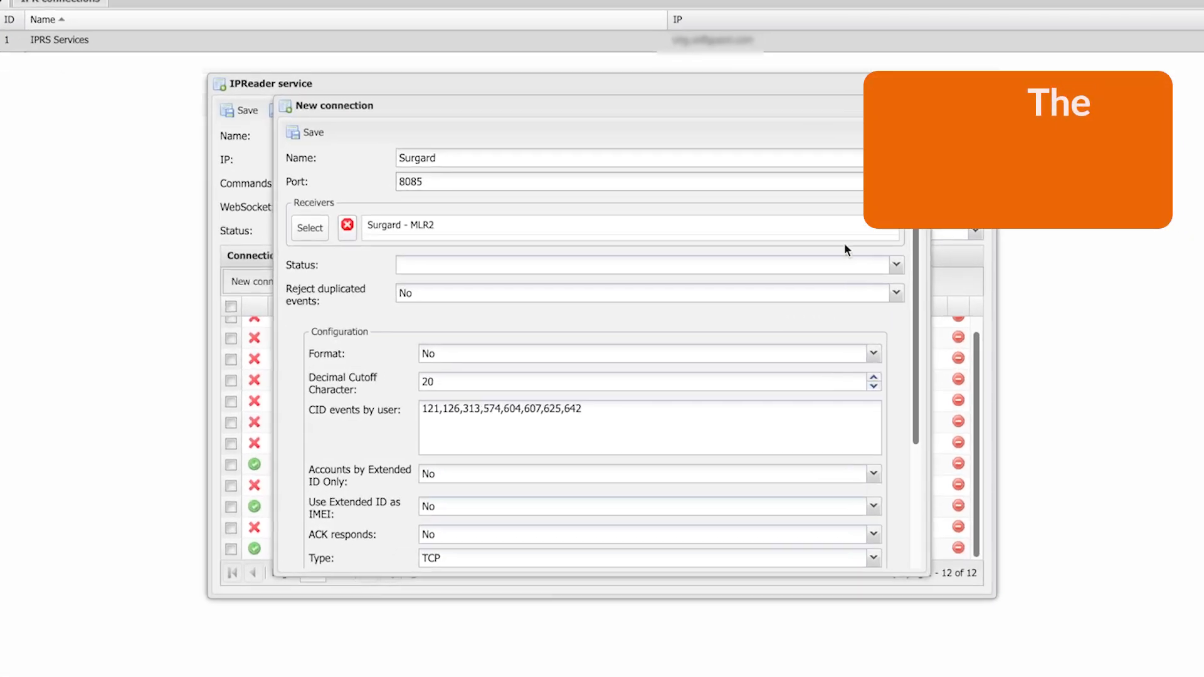
- Choose Enabled in the Surgard connection's Status dropdown
left_click(895, 264)
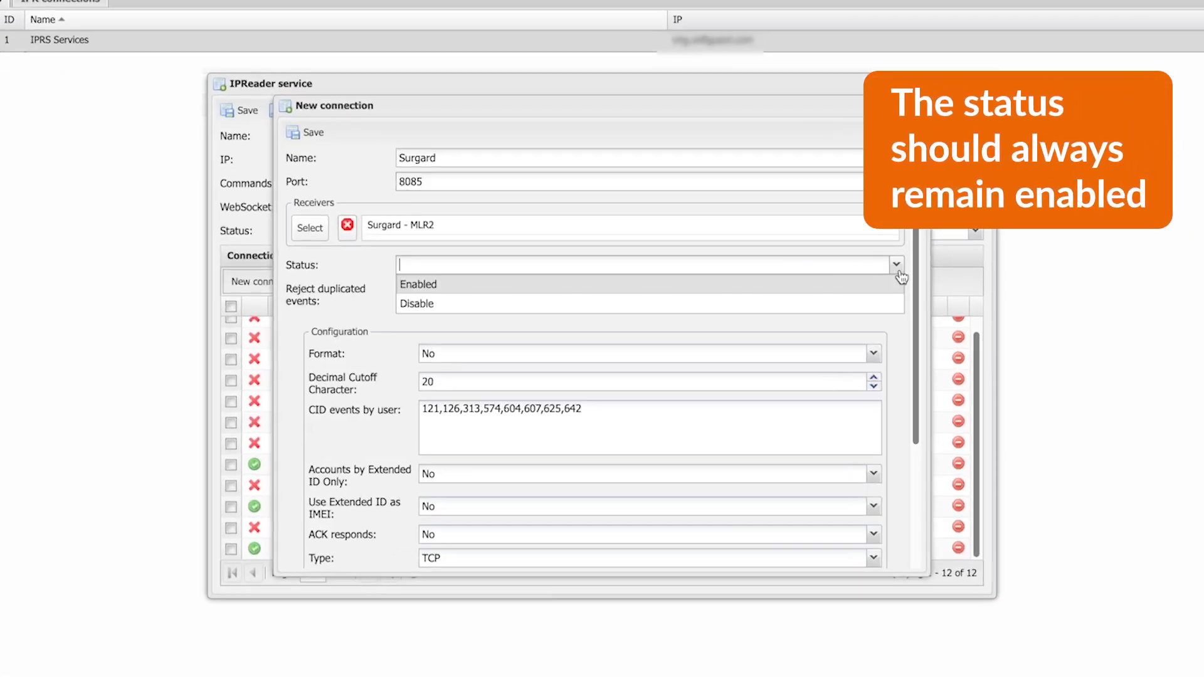
mouse_move(780, 295)
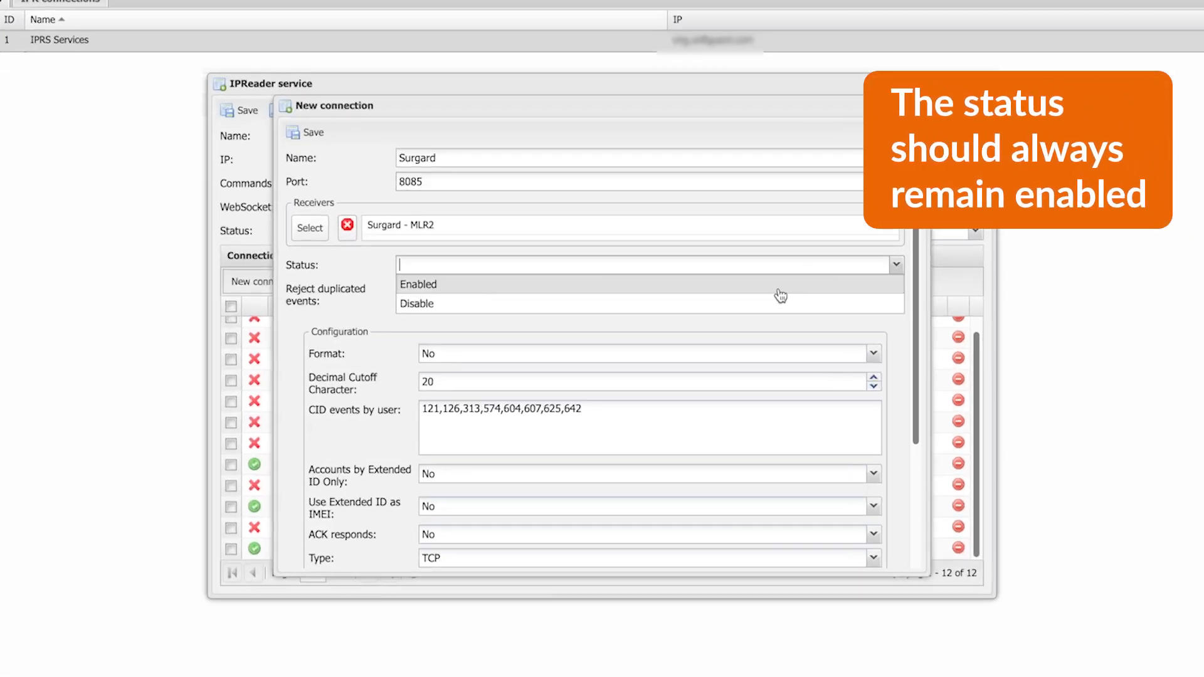
left_click(419, 285)
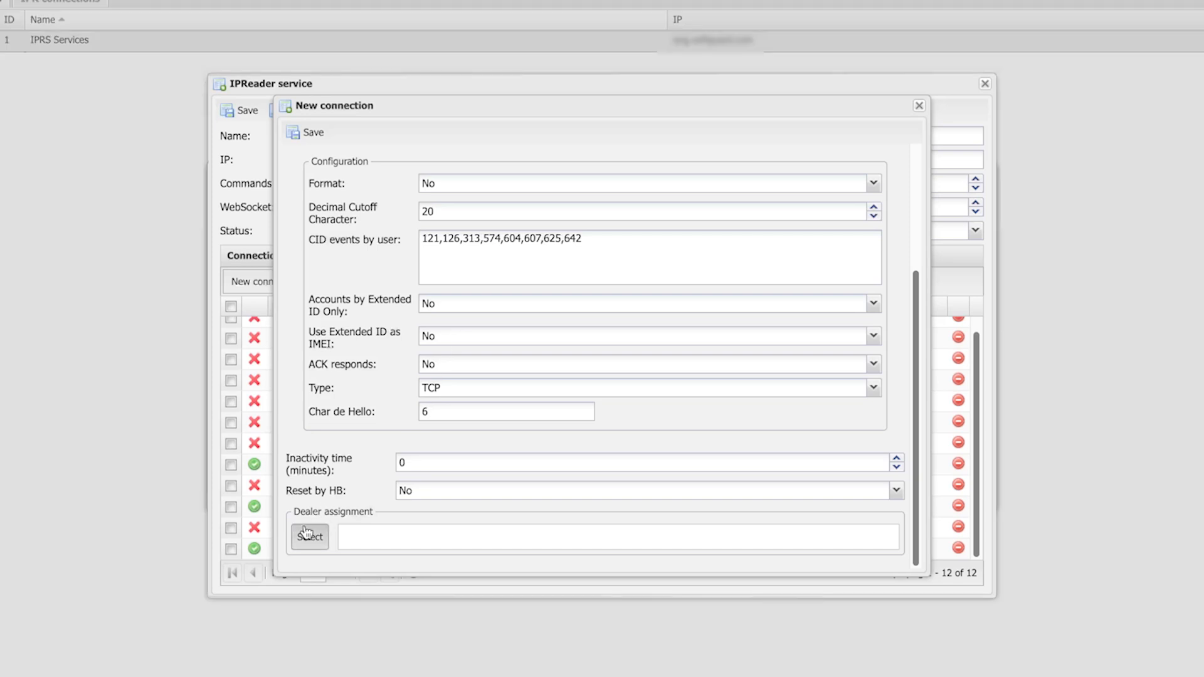
- Search dealers for 'sg' and add SG1, SG2 and SG3 to Surgard
left_click(309, 536)
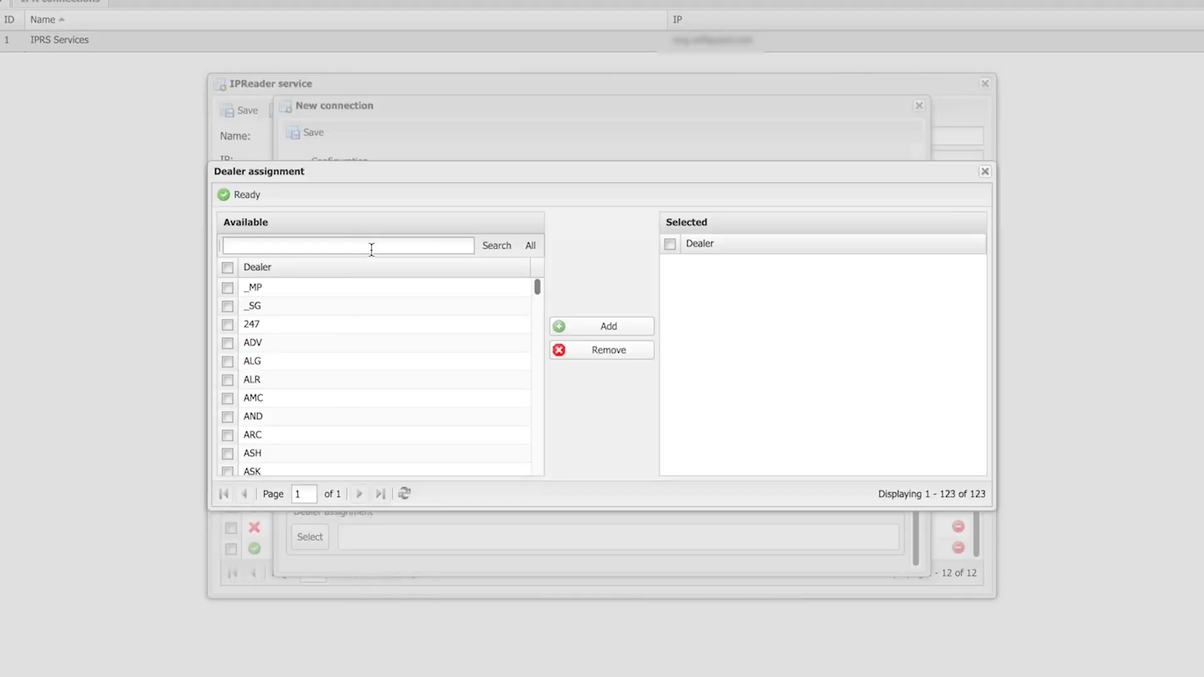
type("sg")
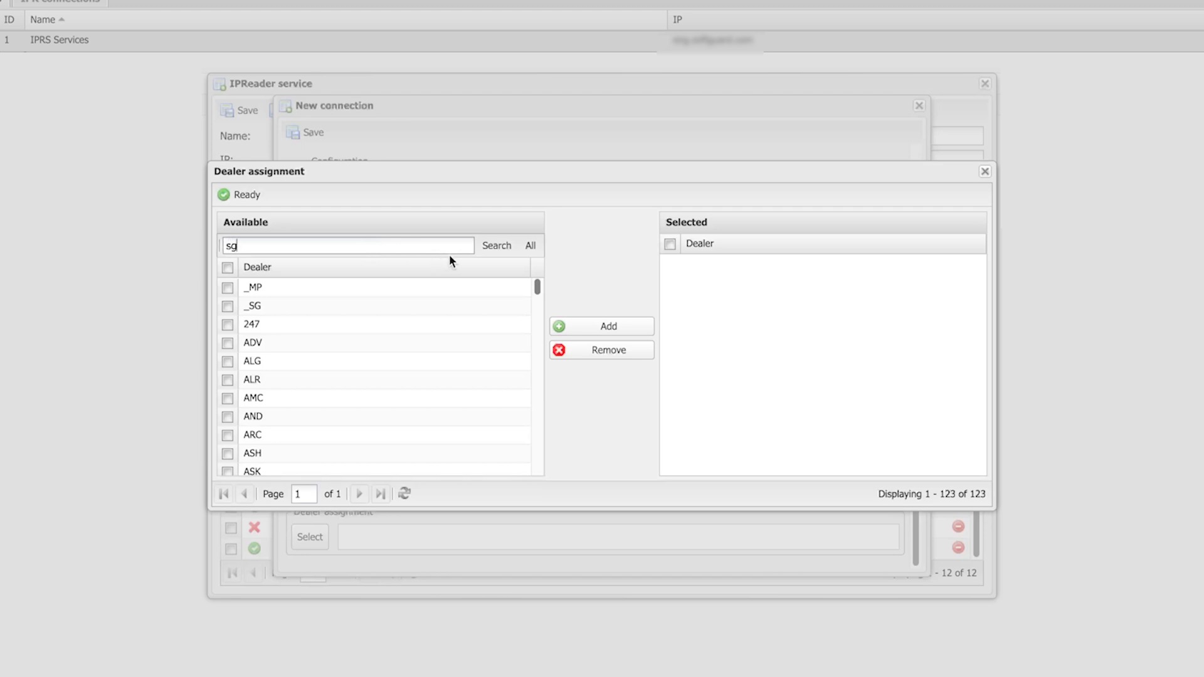
left_click(496, 245)
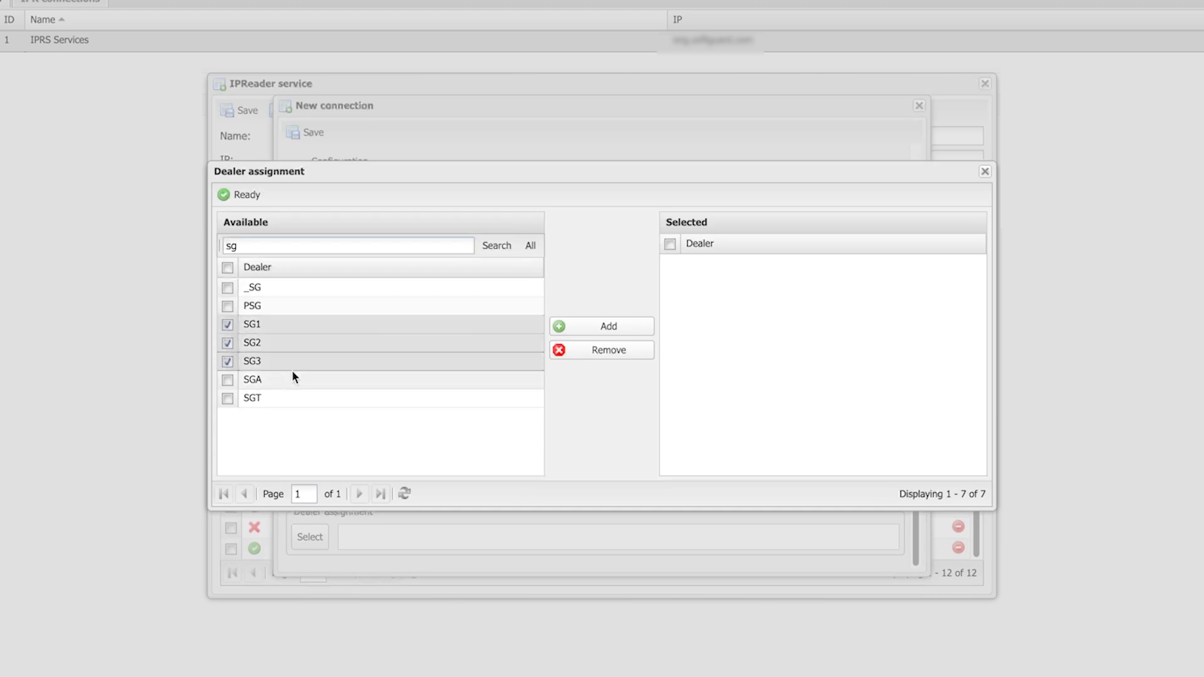
left_click(602, 326)
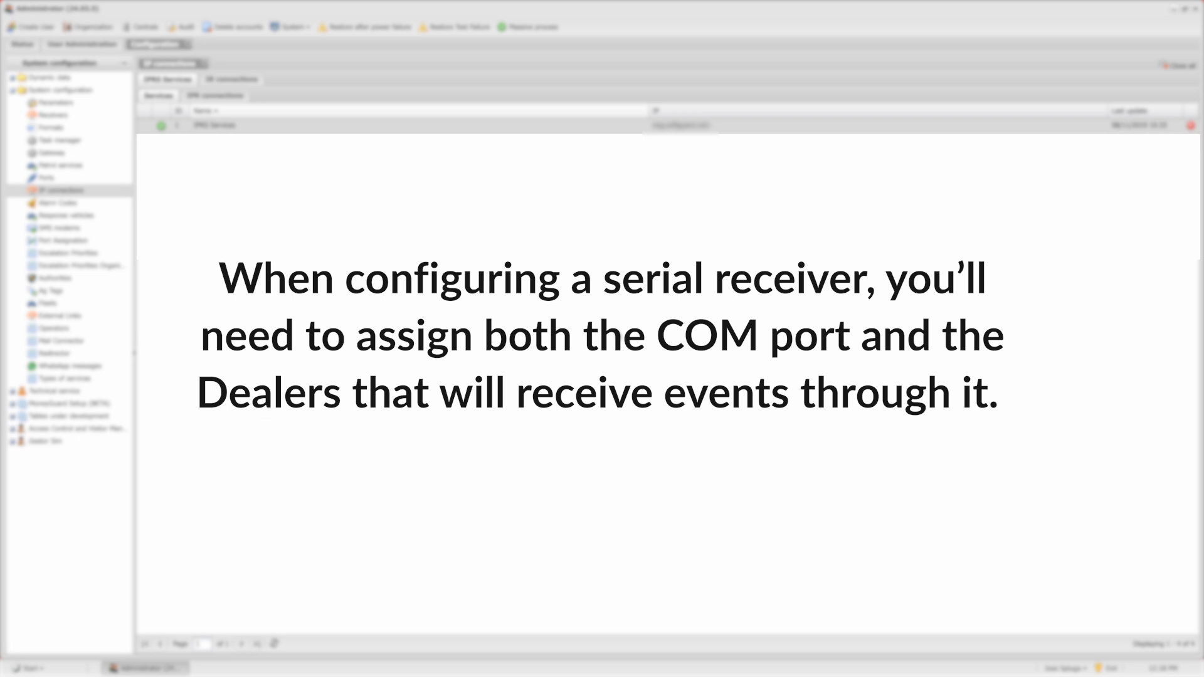
double_click(754, 335)
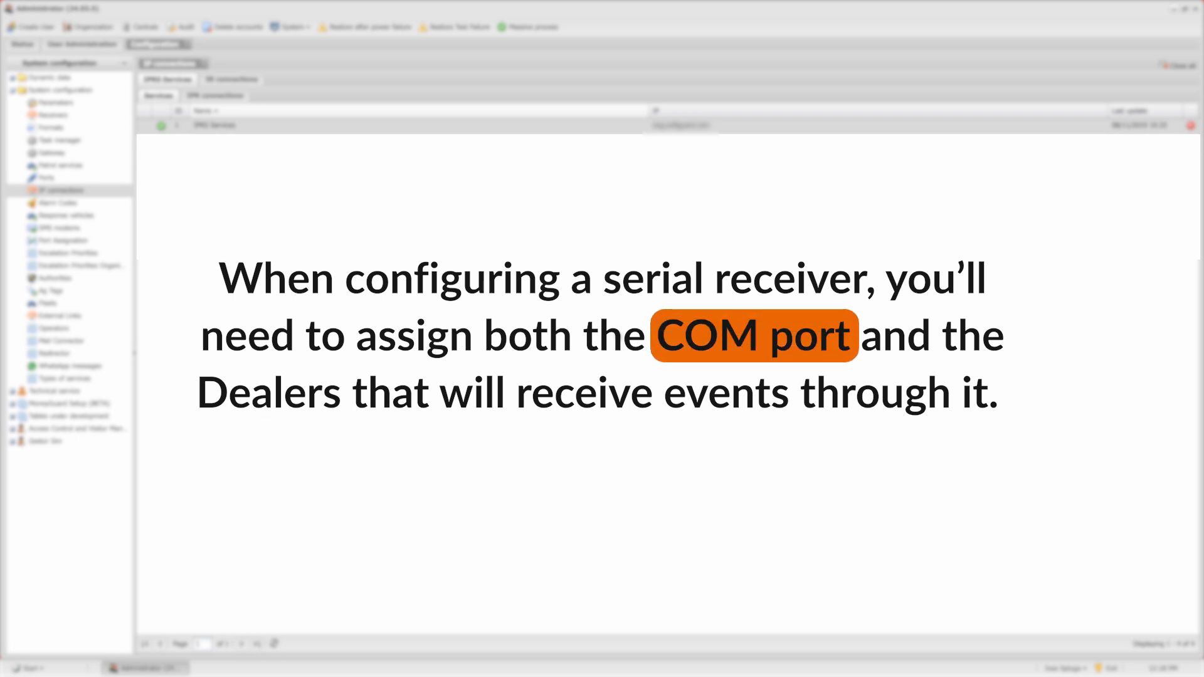
double_click(268, 393)
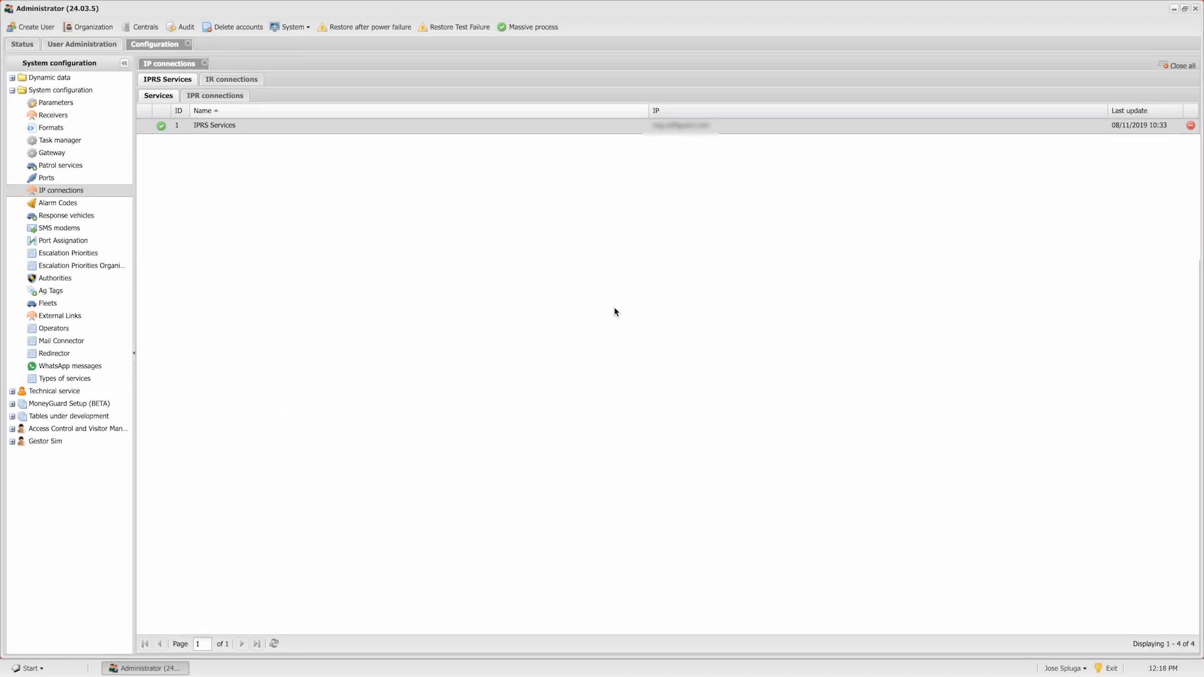
mouse_move(595, 318)
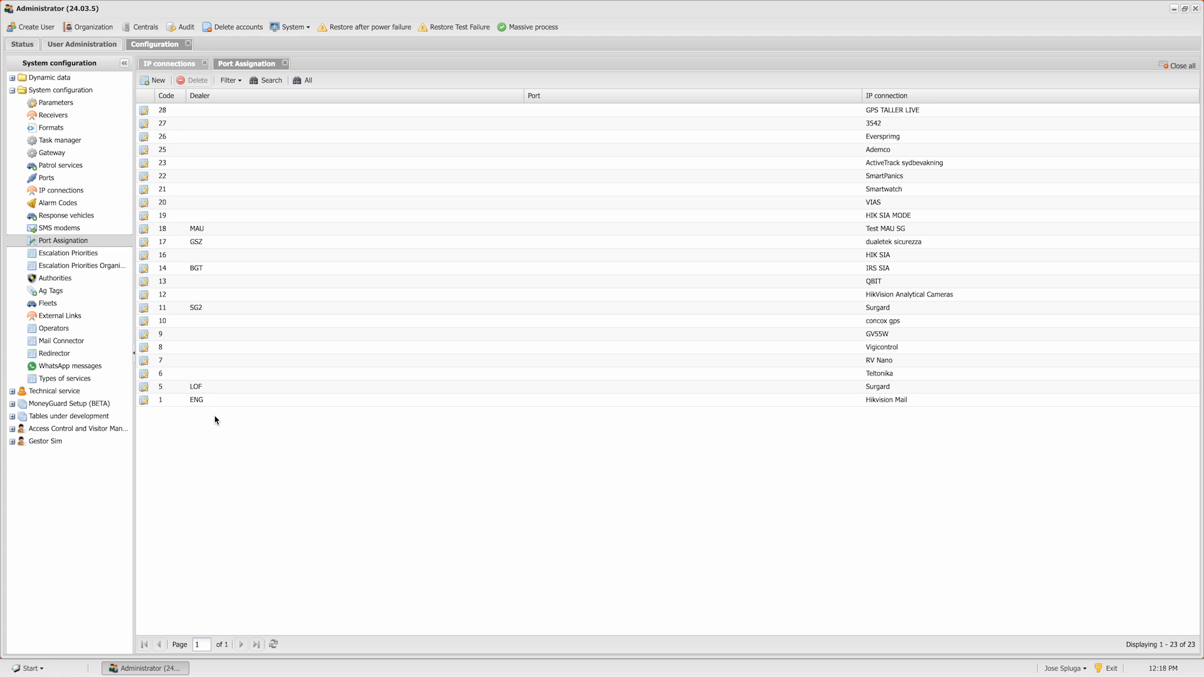
- Open the SG2 - Company port 0 alias entry for the Surgard connection
double_click(196, 307)
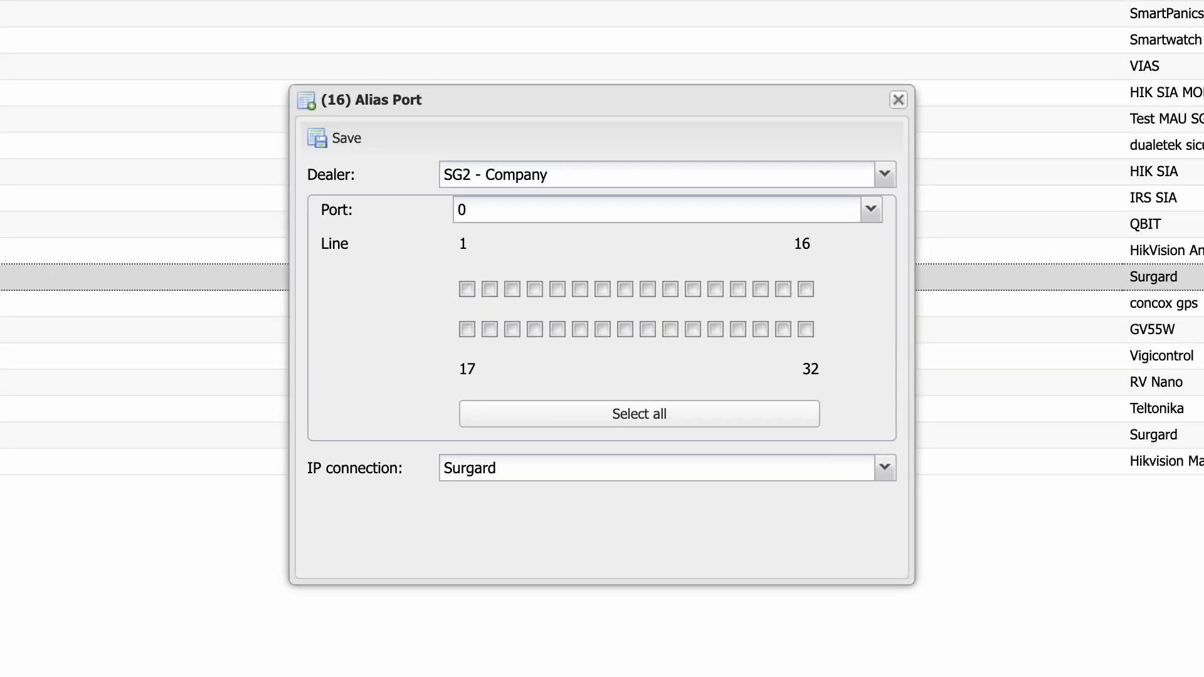
mouse_move(726, 311)
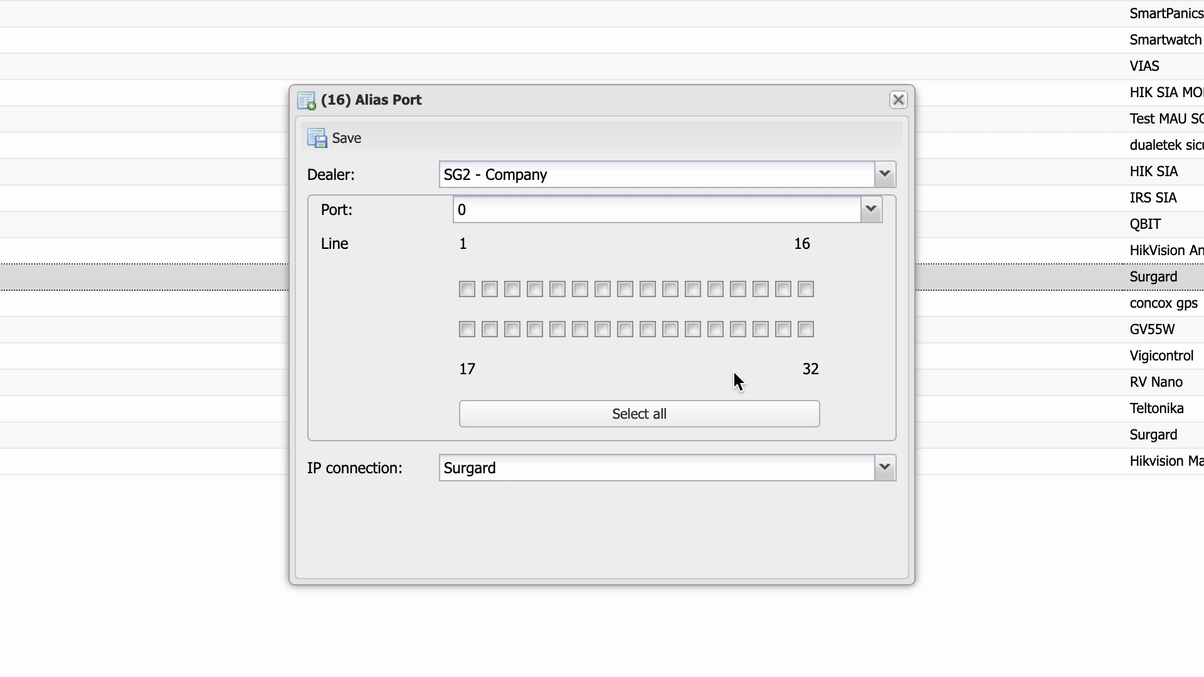
mouse_move(727, 382)
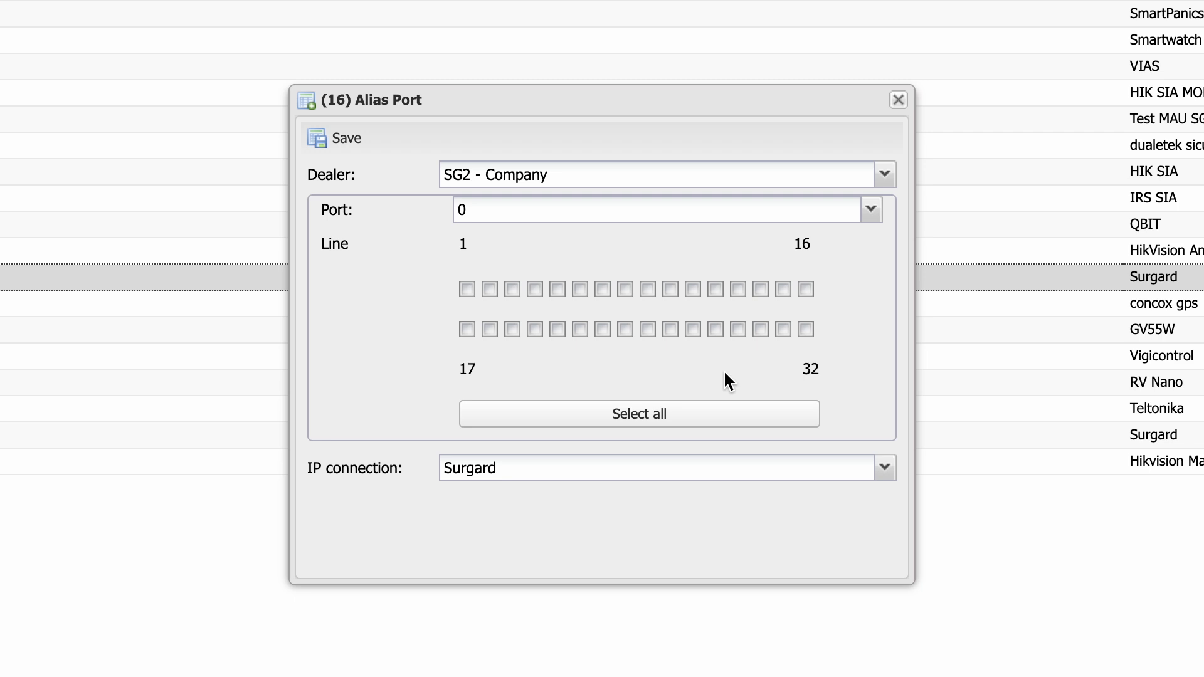
- Tick line 1 of port 0 for dealer SG2
left_click(466, 288)
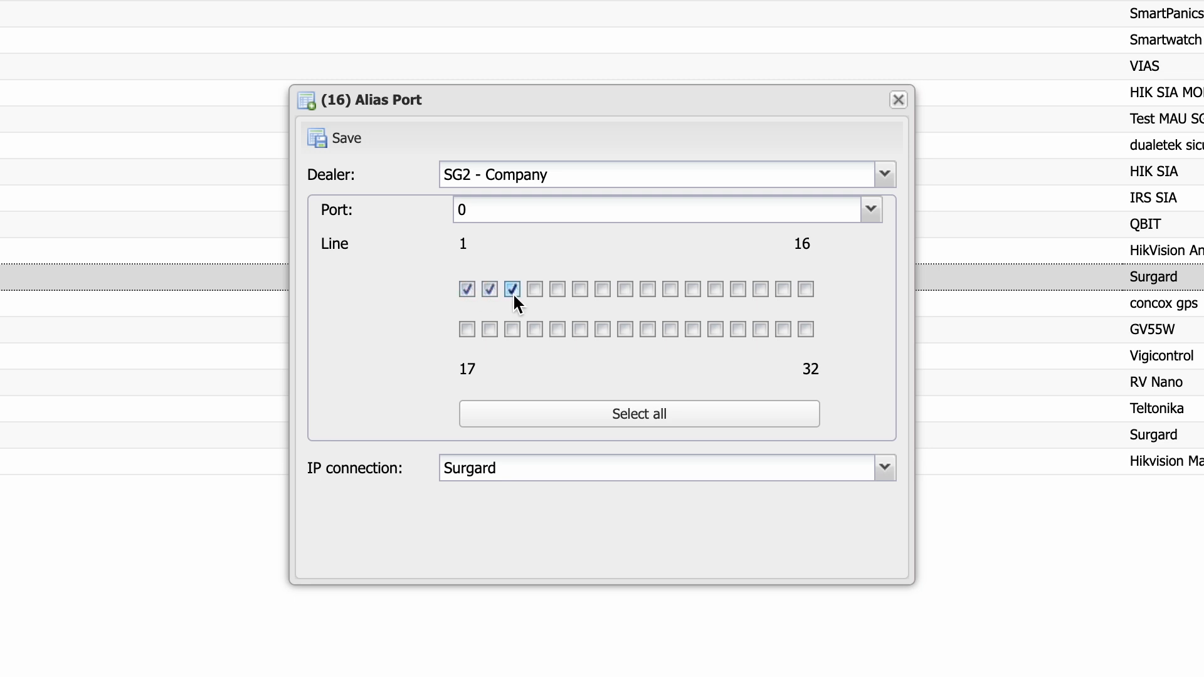
mouse_move(433, 326)
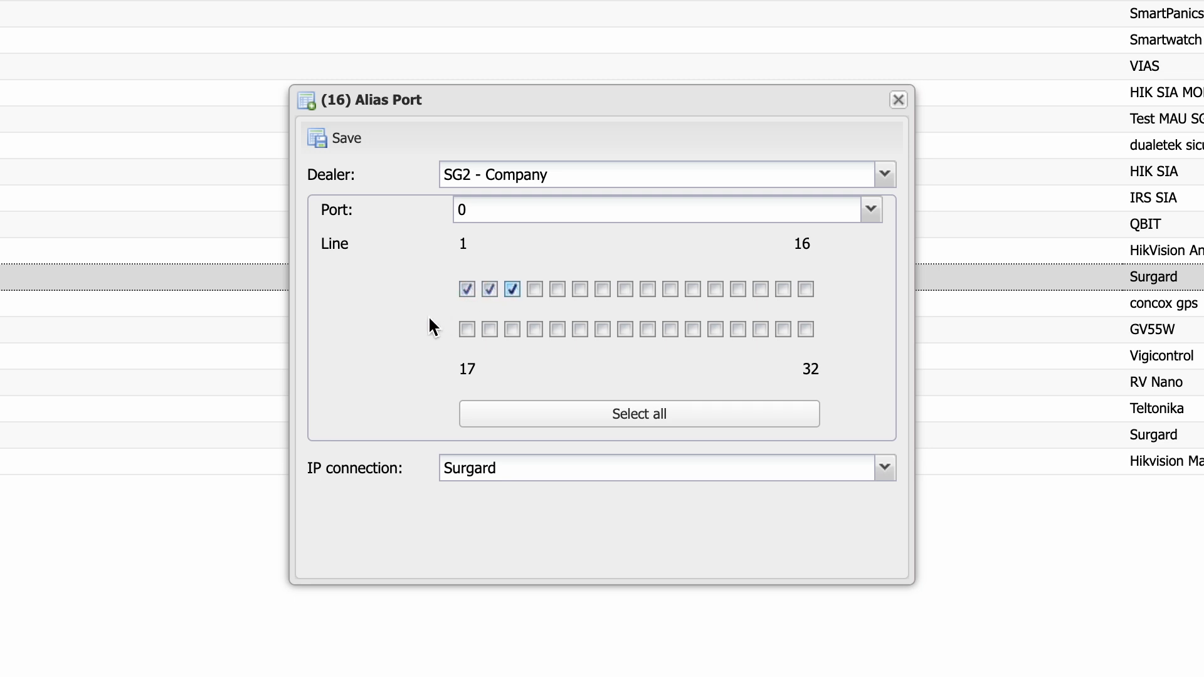
mouse_move(536, 321)
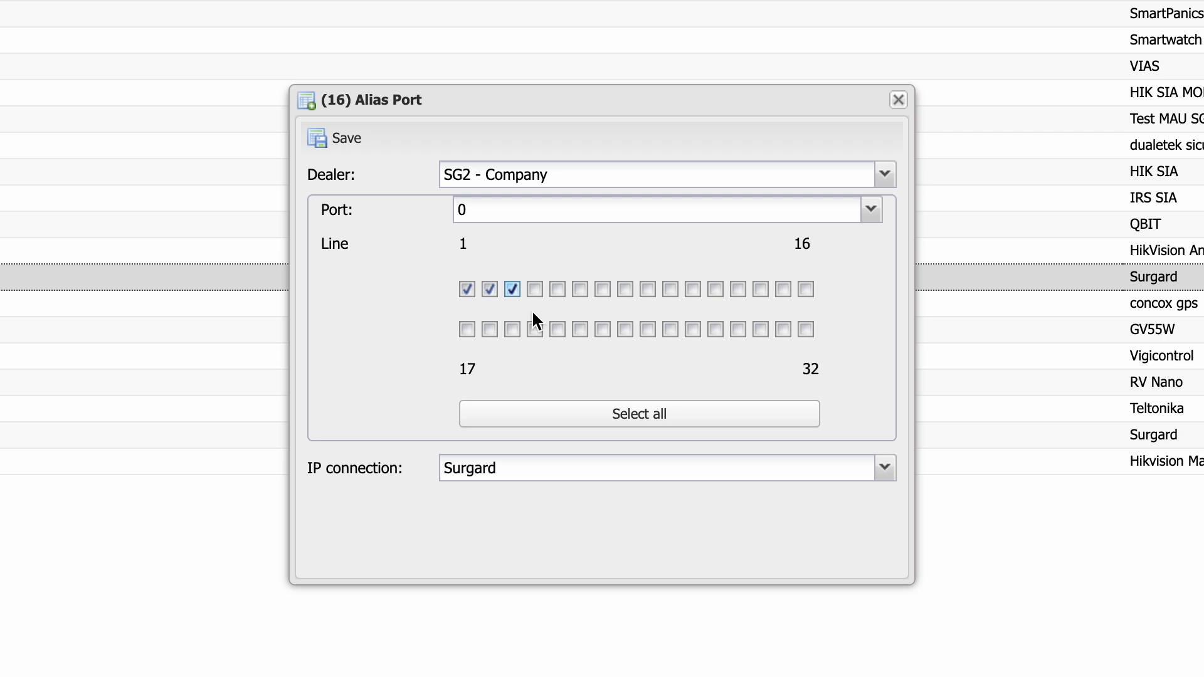
mouse_move(858, 305)
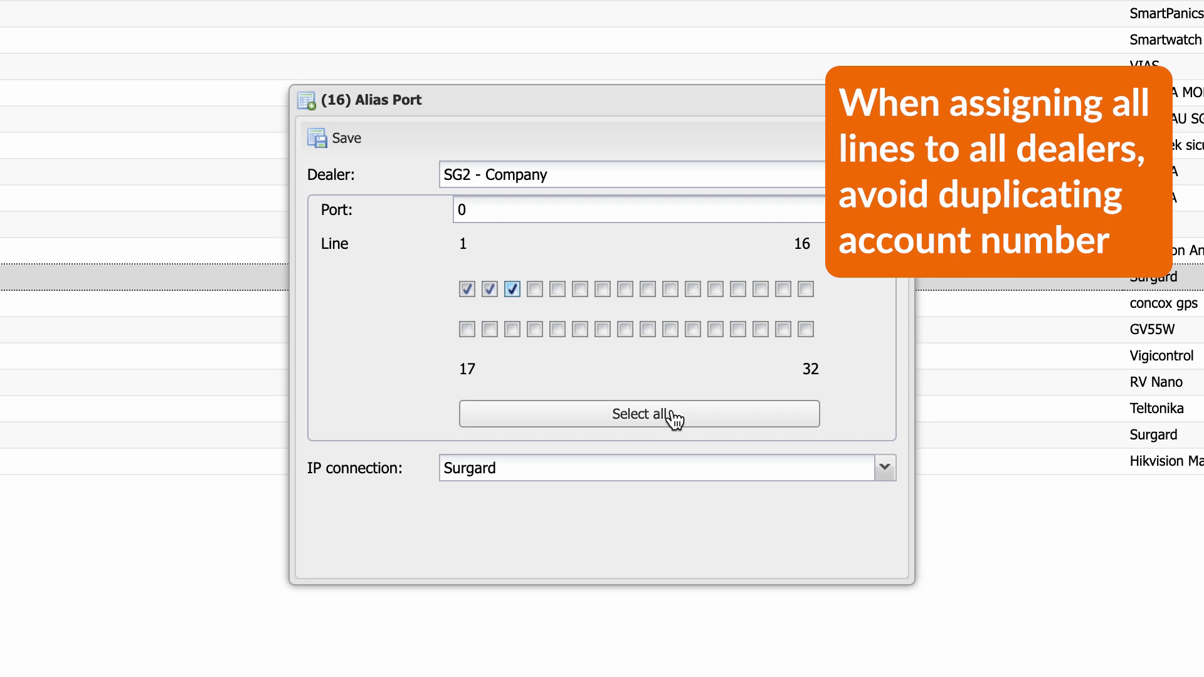
- Mark all lines for dealer SG2 in the Alias Port window
left_click(638, 414)
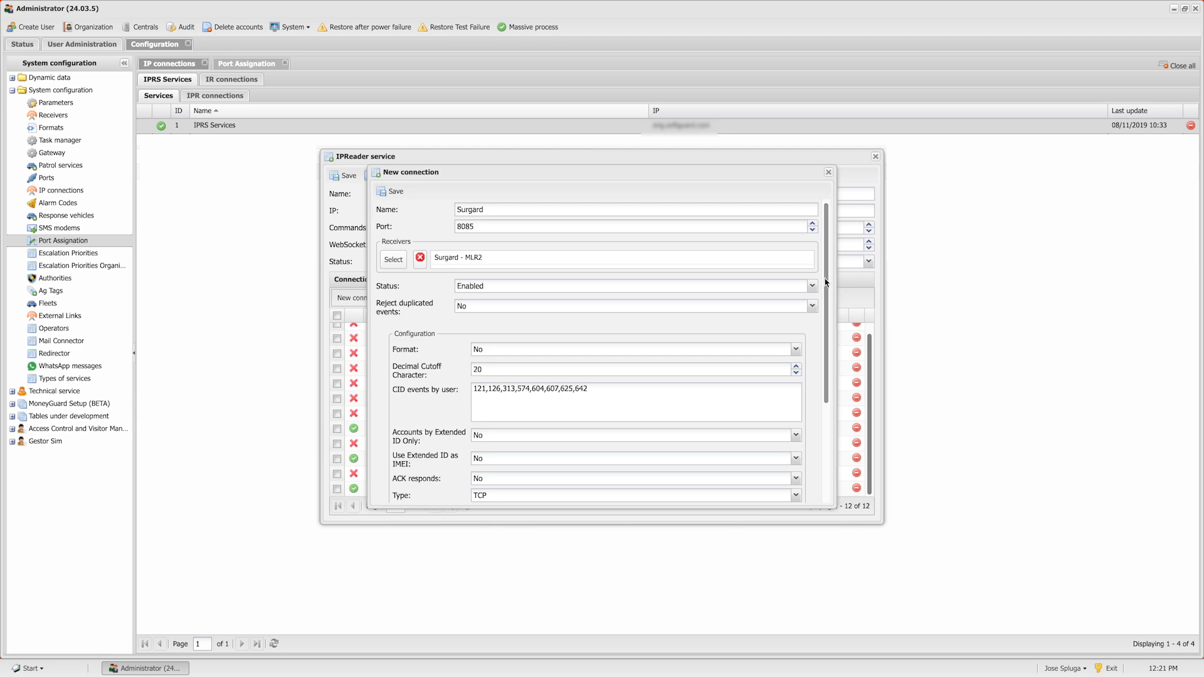
- Enter 60 minutes as the Surgard connection's inactivity time
scroll("down", 3)
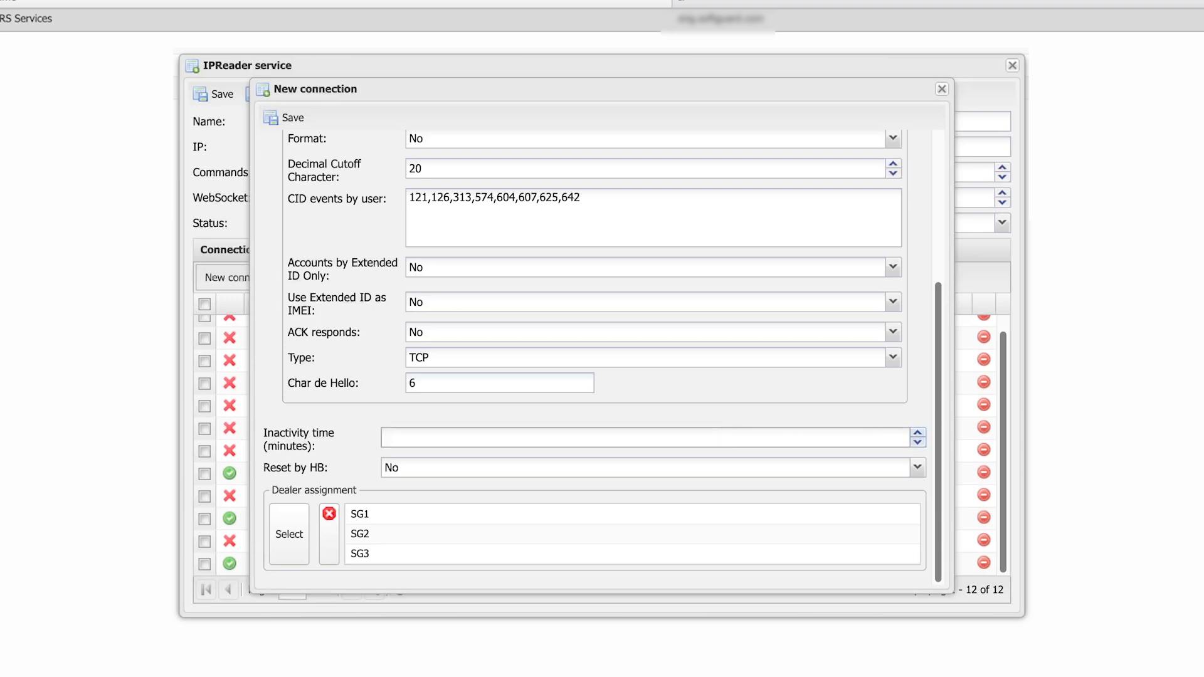
type("60")
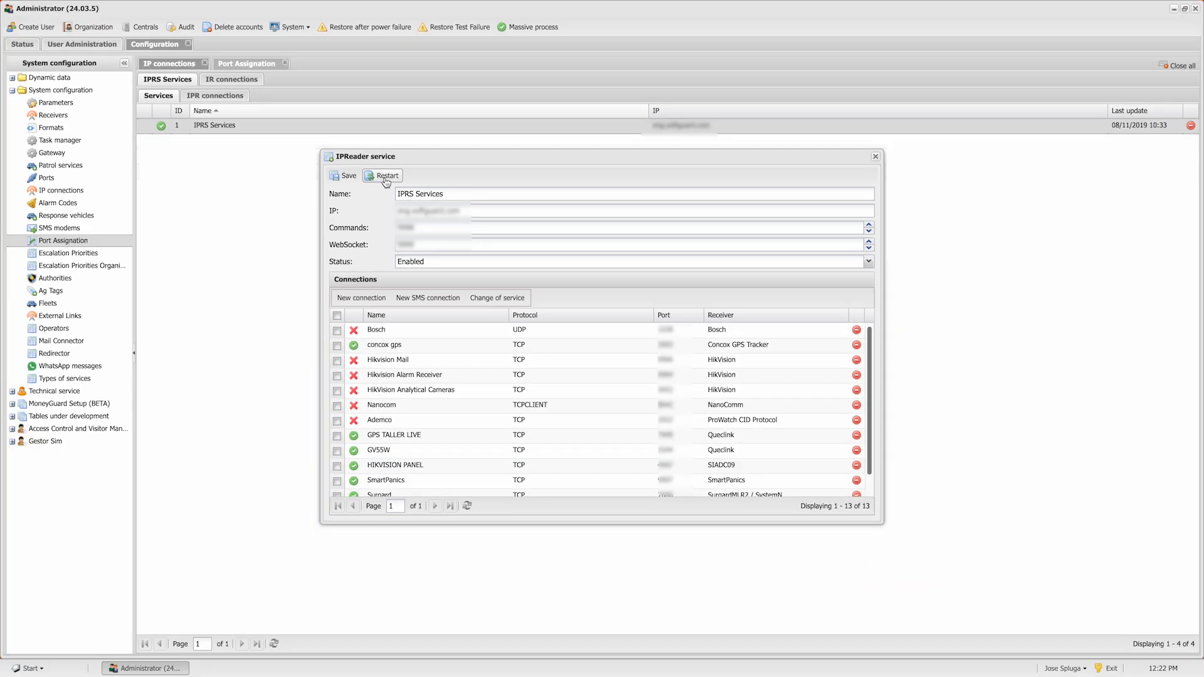
- Restart the IPReader service from its service window
left_click(387, 176)
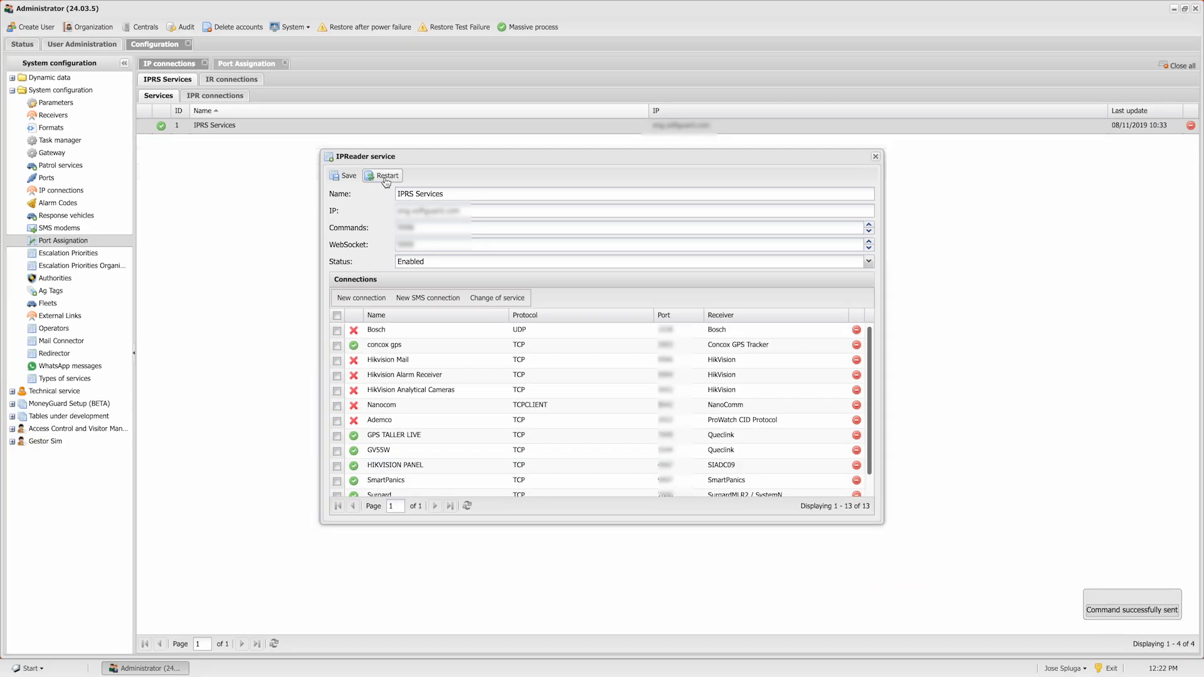